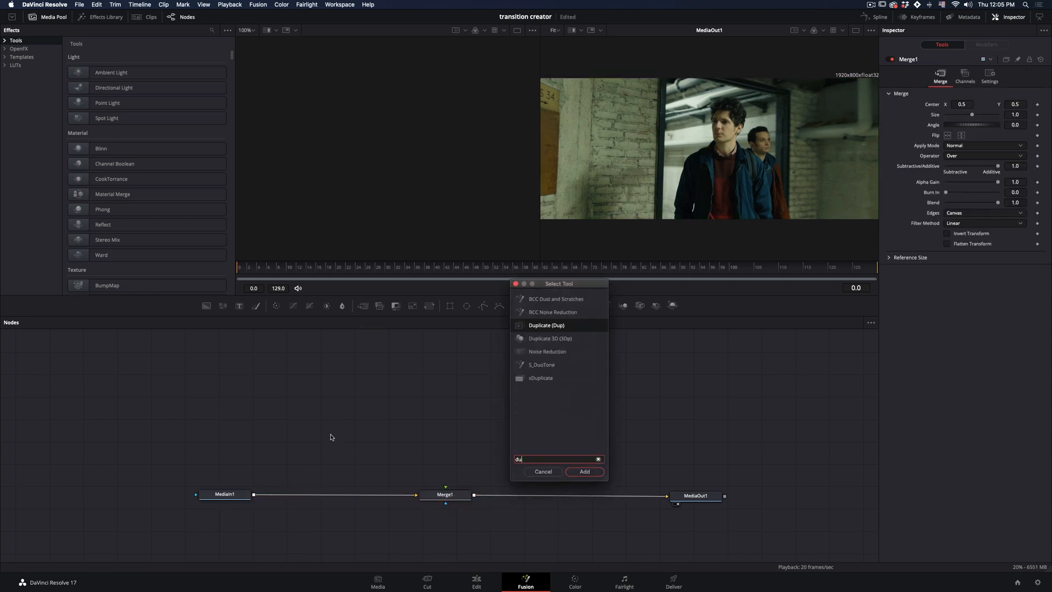
Step: Add a Duplicate node between MediaIn1 and Merge1's foreground input
{"action": "left_click", "coordinate": [582, 471]}
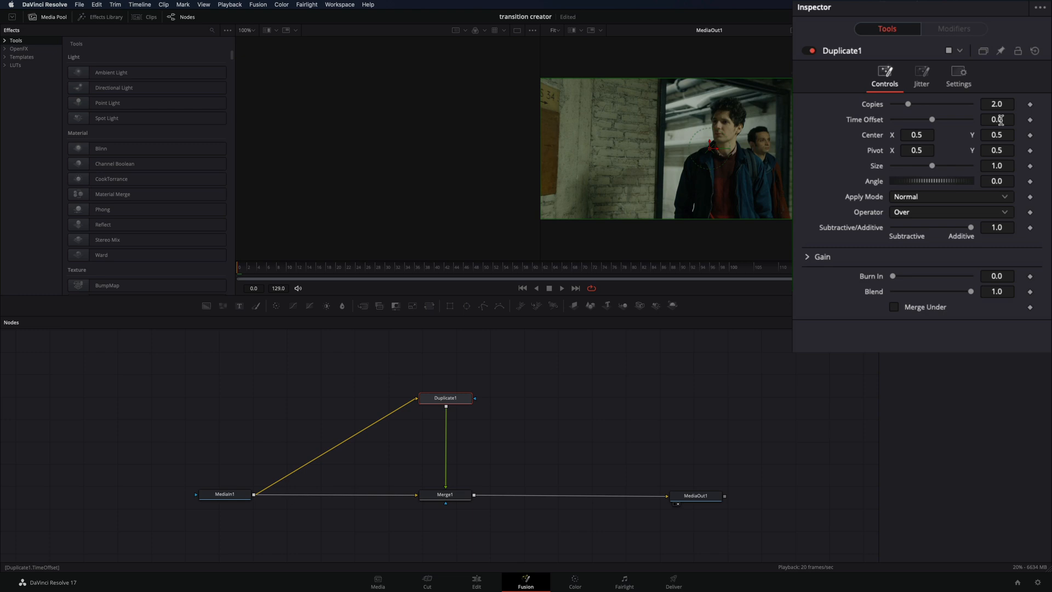
Step: Give Duplicate1 a Time Offset of 2 and exclude its red channel
{"action": "type", "text": "2"}
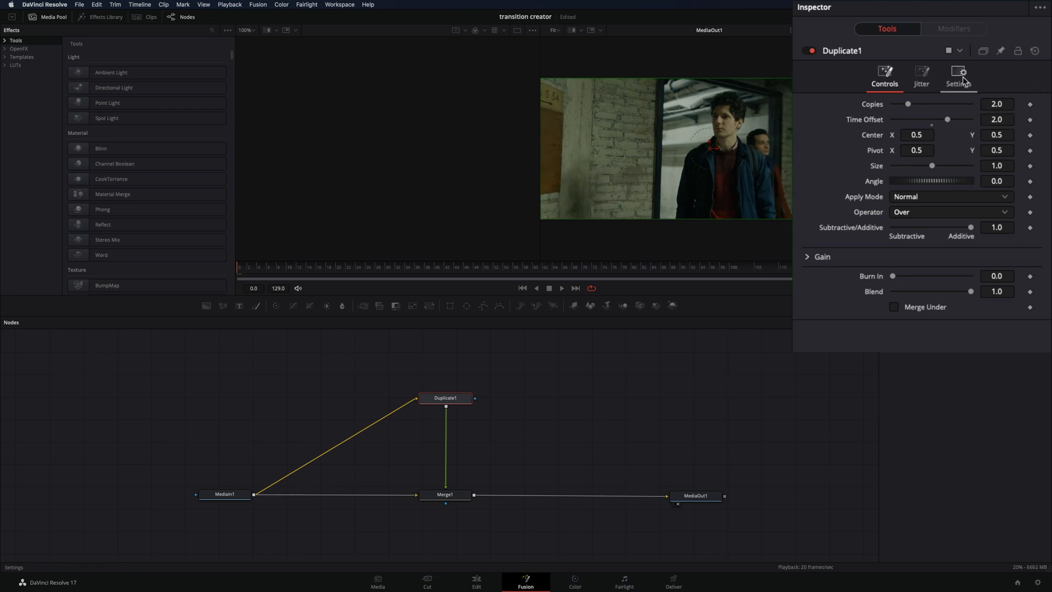
{"action": "left_click", "coordinate": [957, 76]}
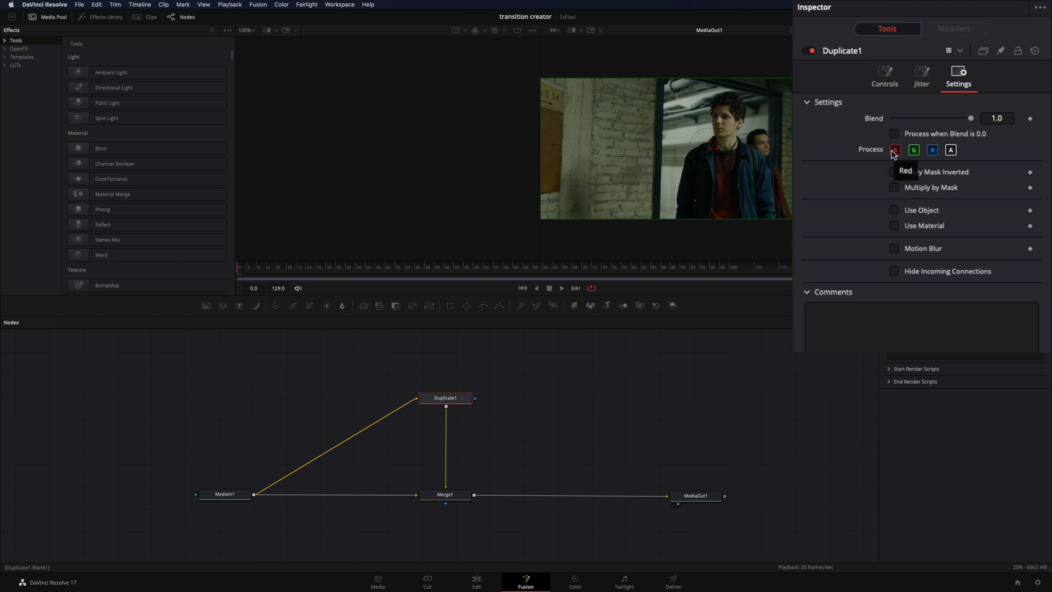
{"action": "left_click", "coordinate": [444, 494]}
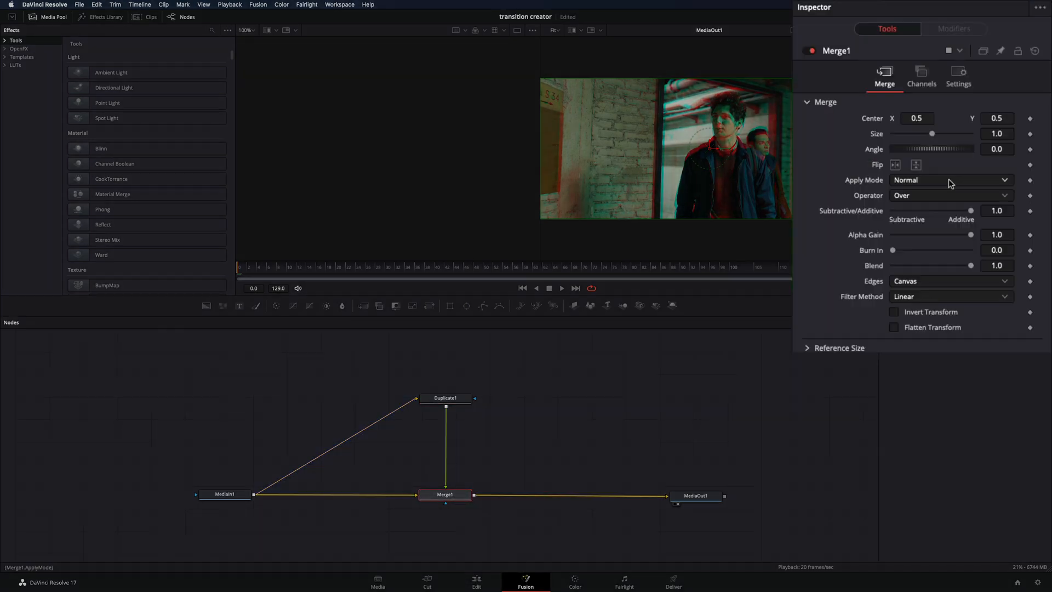
{"action": "left_click", "coordinate": [948, 179]}
{"action": "type", "text": "flic"}
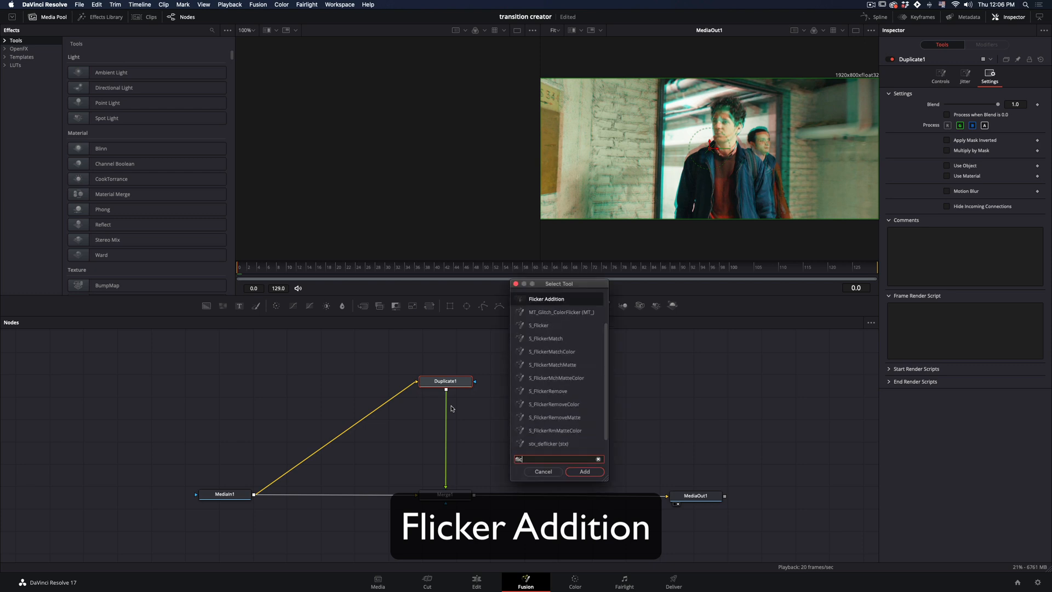
Step: Add a Flicker Addition node after the duplicate with Flicker Type set to Flicker Gain
{"action": "left_click", "coordinate": [584, 471]}
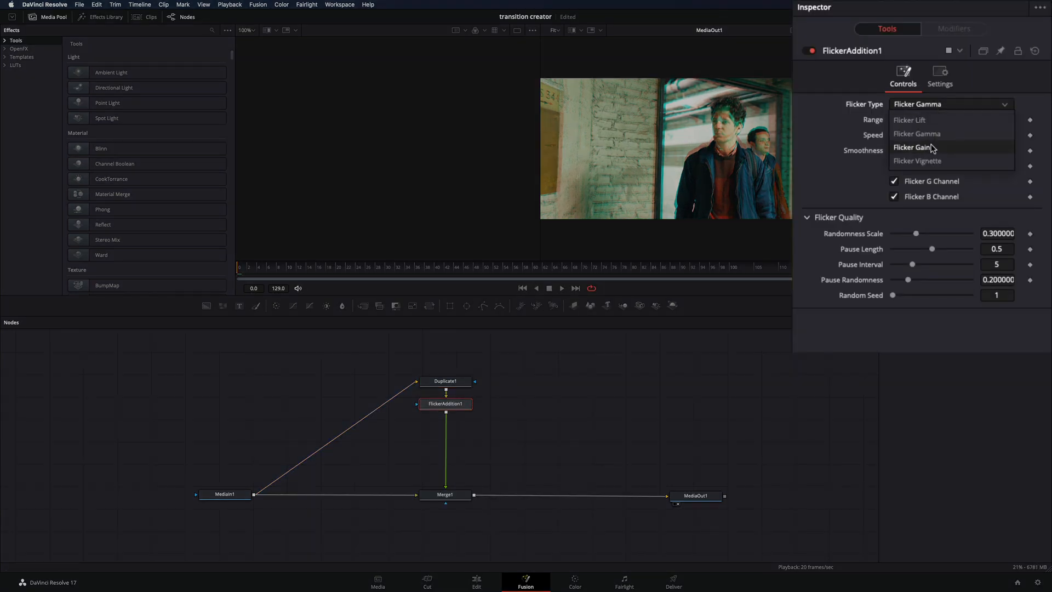
{"action": "left_click", "coordinate": [913, 147]}
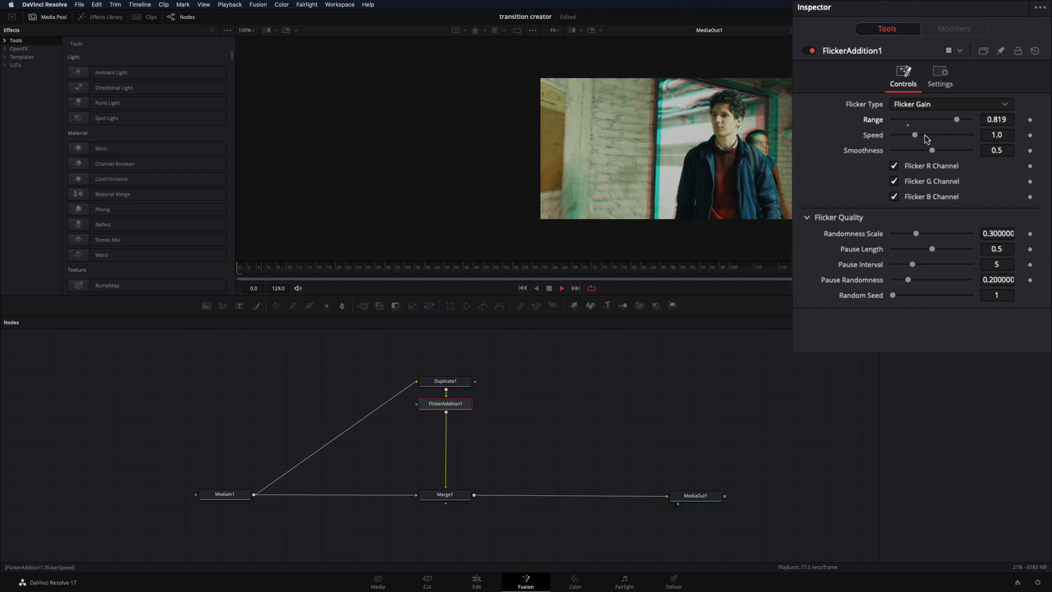
{"action": "left_click", "coordinate": [894, 196]}
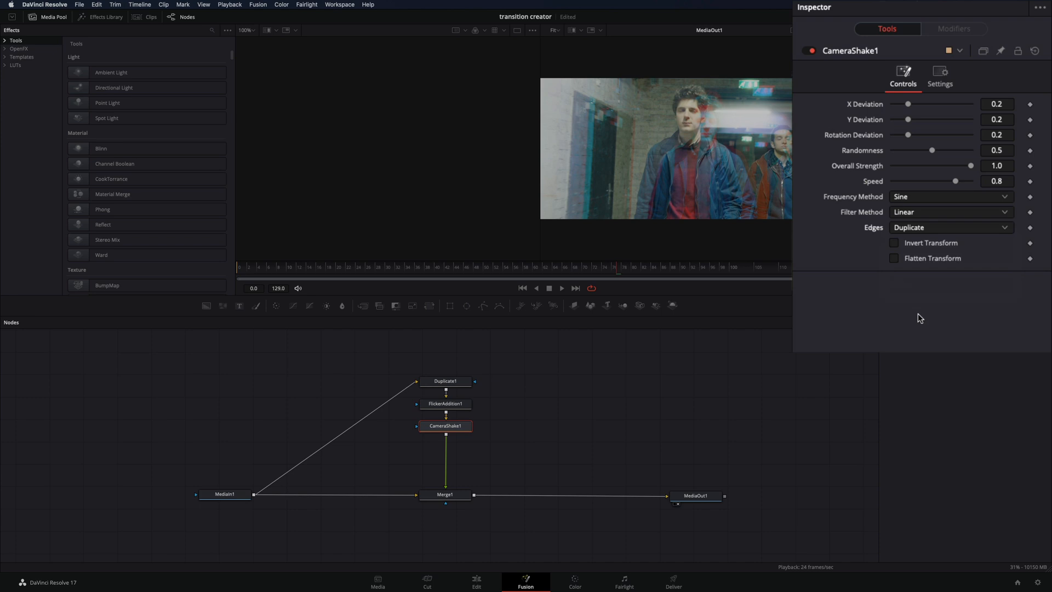
Step: Add a Camera Shake node after FlickerAddition1 and enable its Motion Blur
{"action": "left_click_drag", "start_coordinate": [956, 181], "coordinate": [919, 181]}
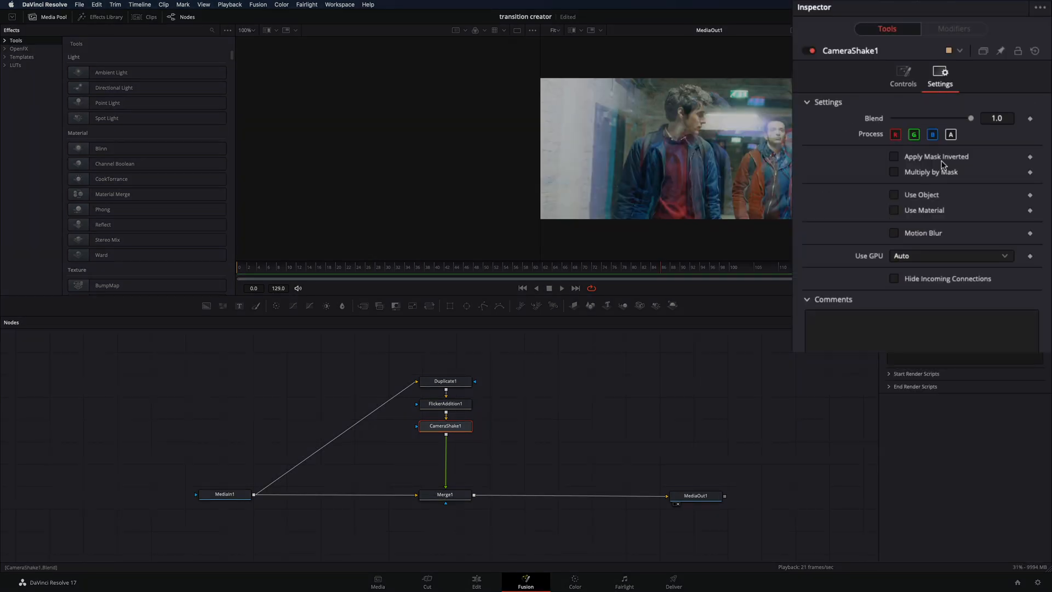
{"action": "left_click", "coordinate": [894, 232]}
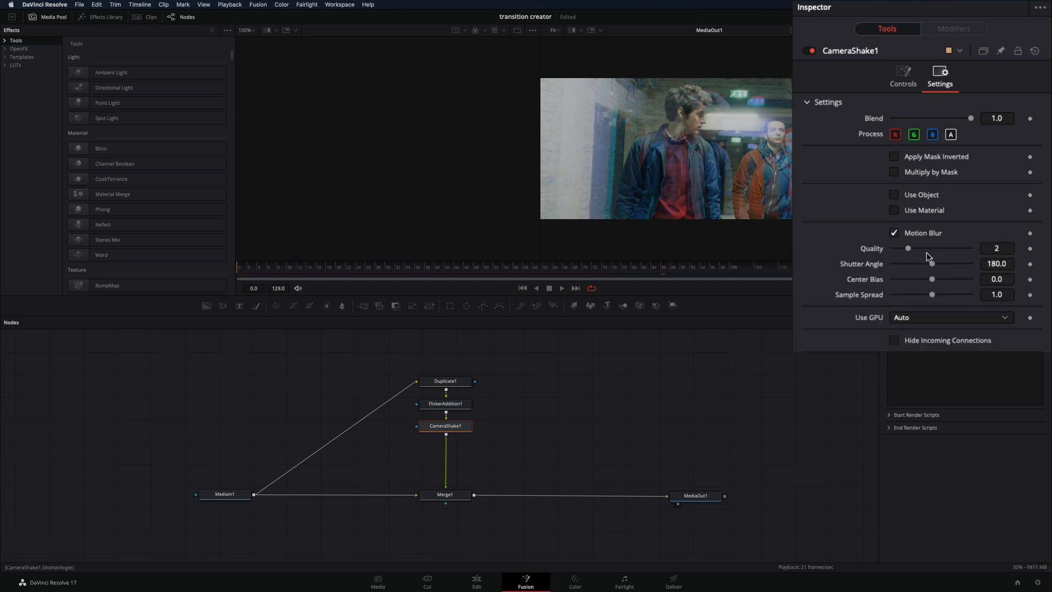